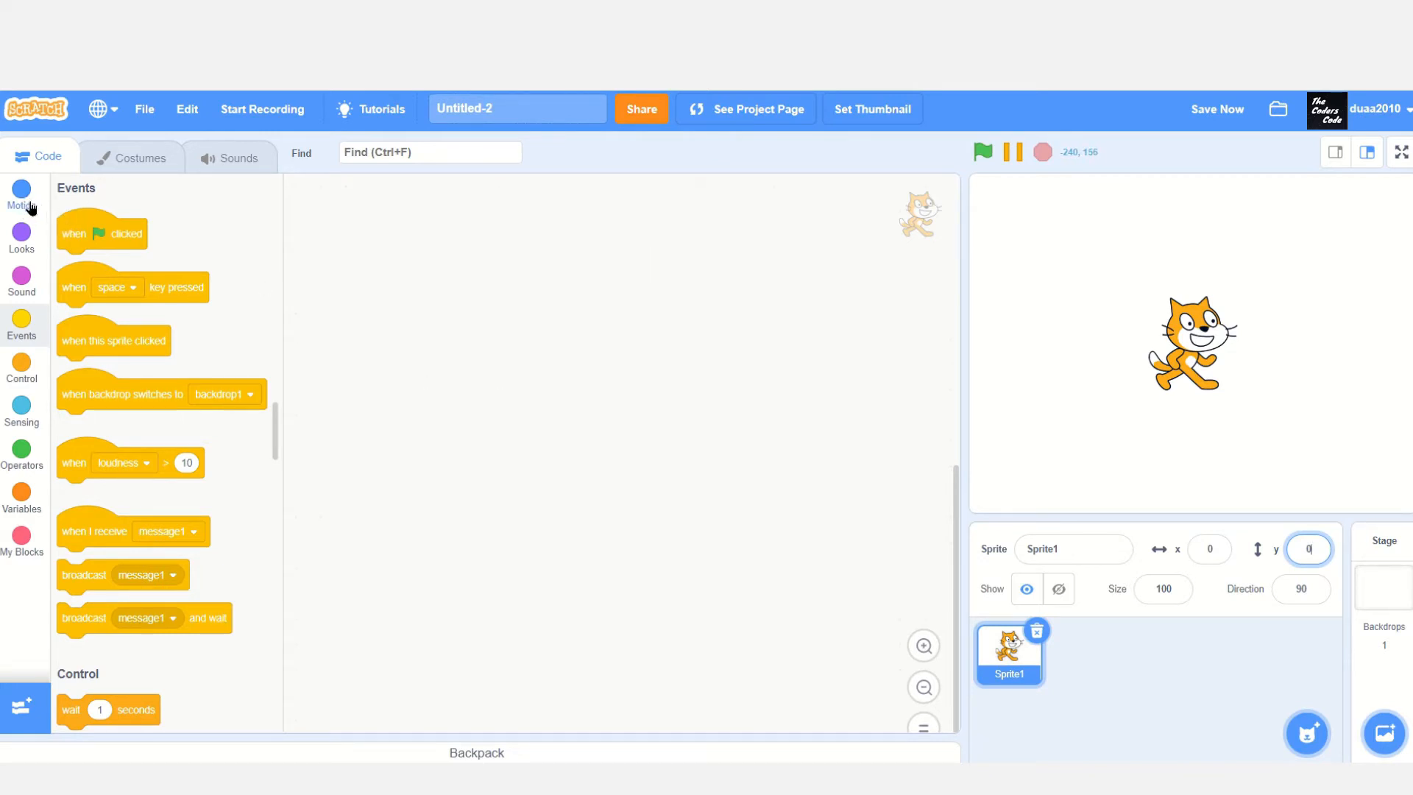
Place a forever loop on the canvas with an empty if-then check nested inside it
left_click(22, 370)
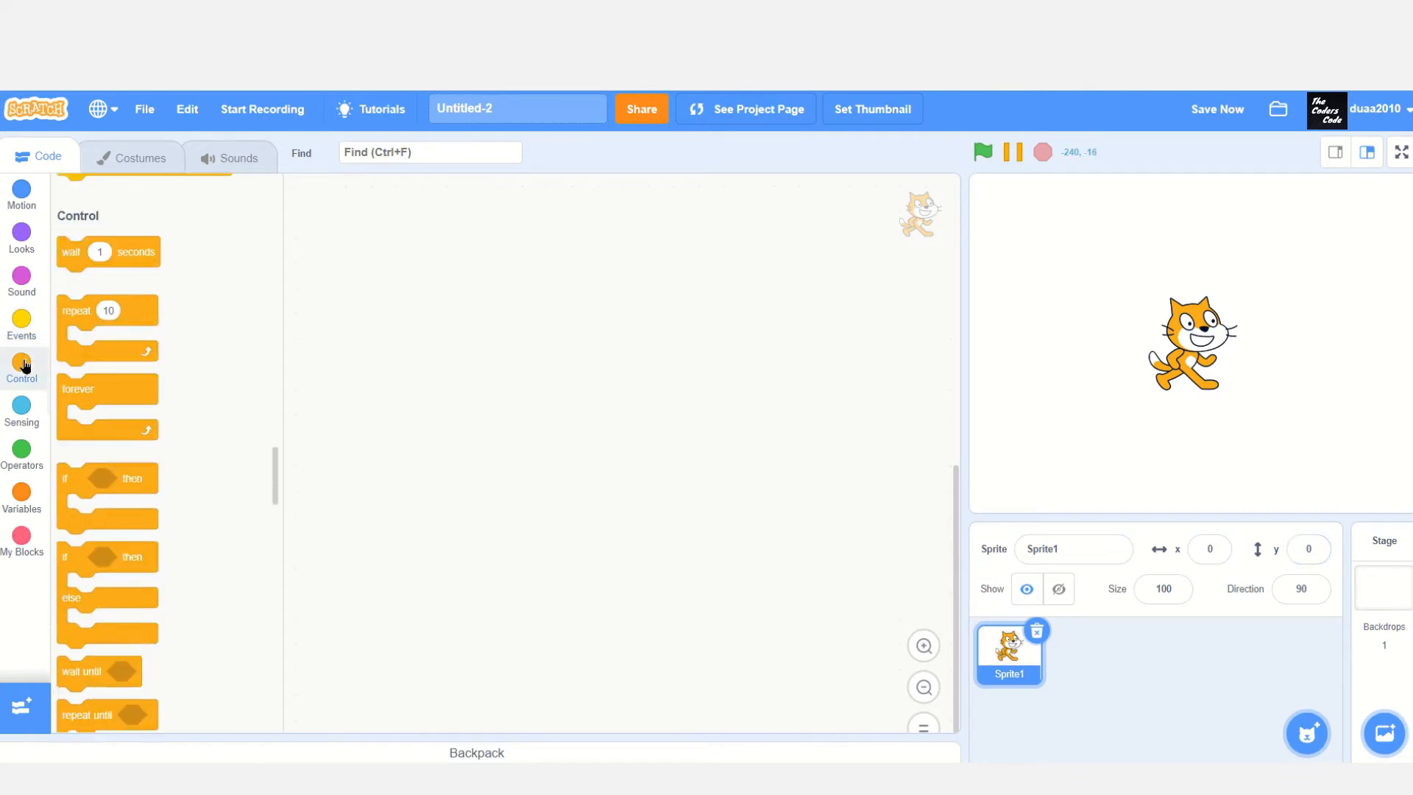
left_click_drag(107, 387, 364, 228)
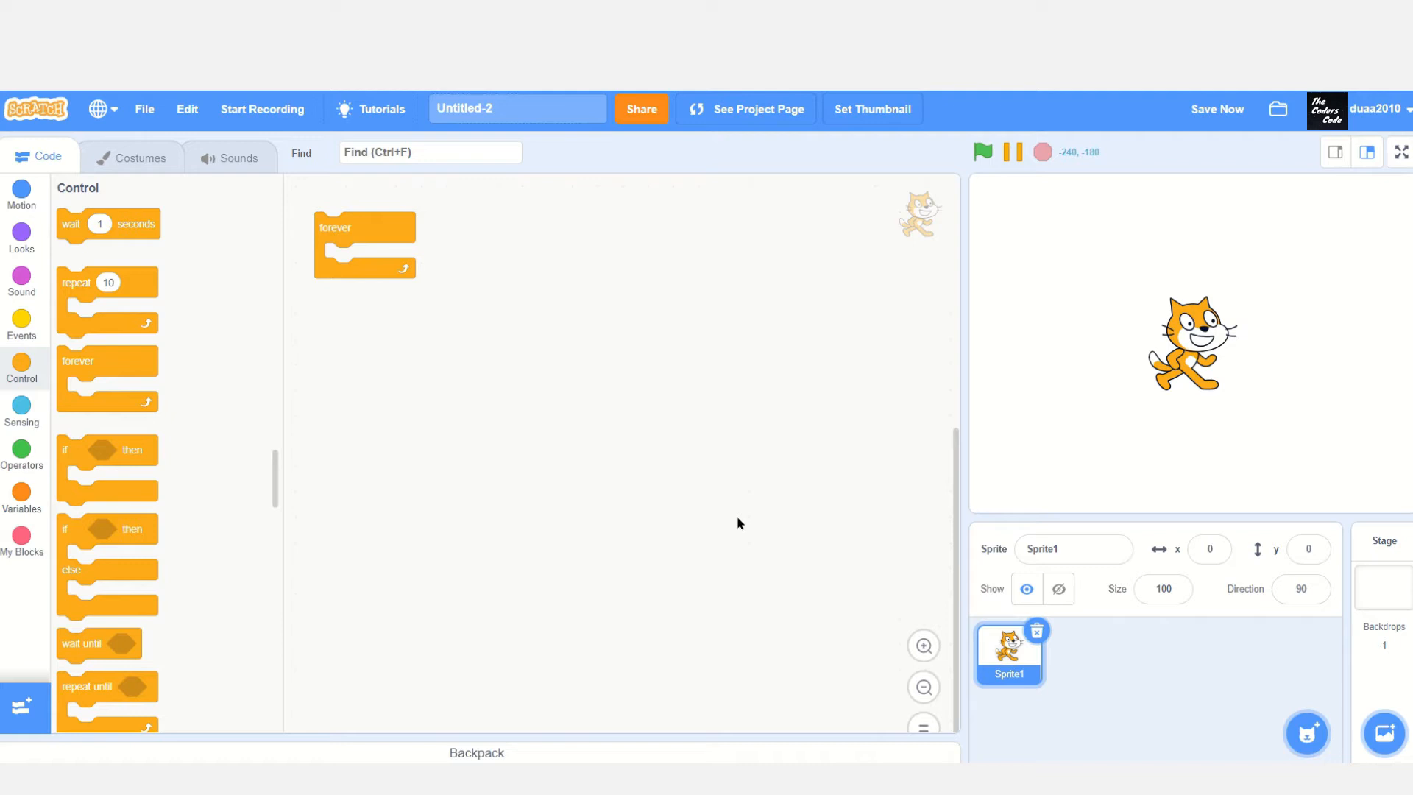
mouse_move(285, 565)
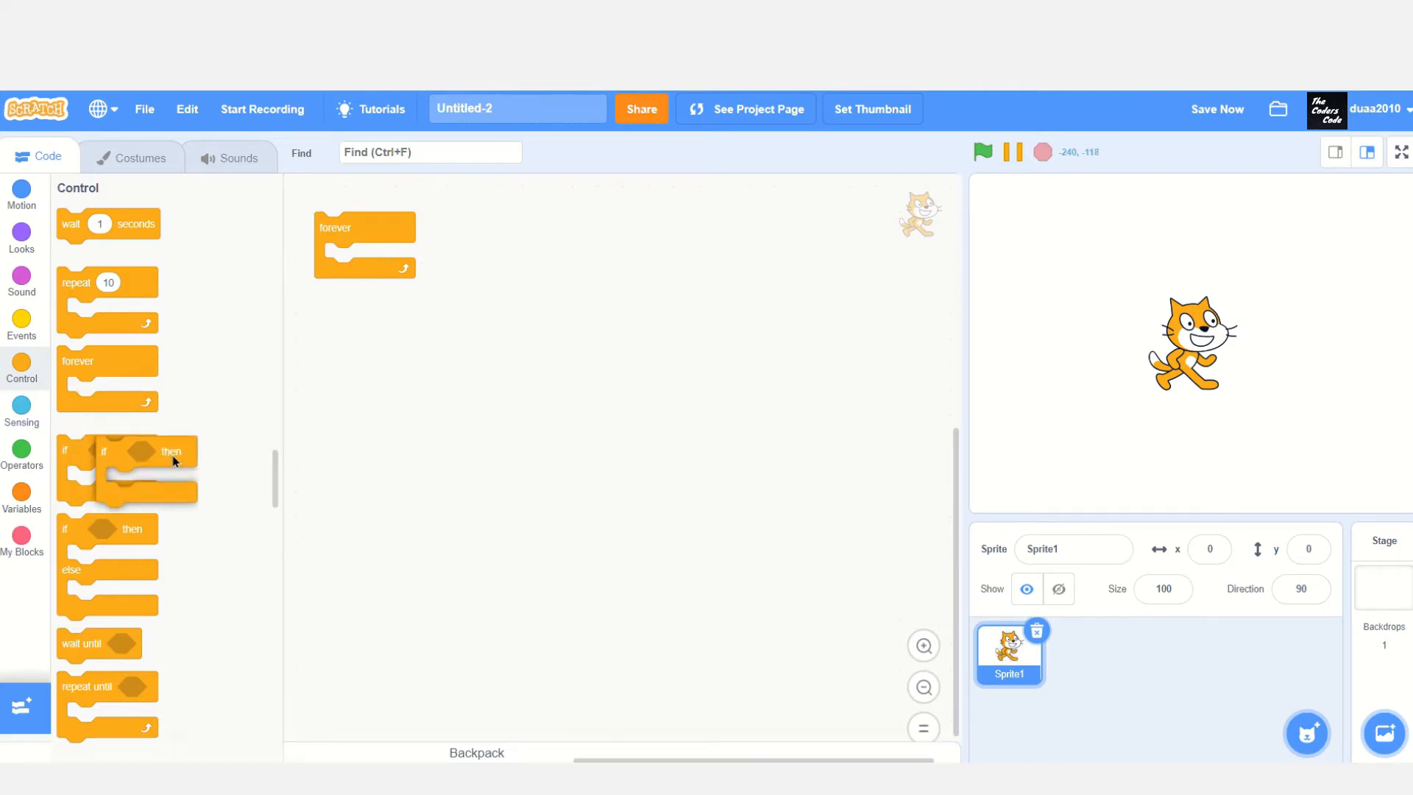
left_click_drag(126, 451, 369, 263)
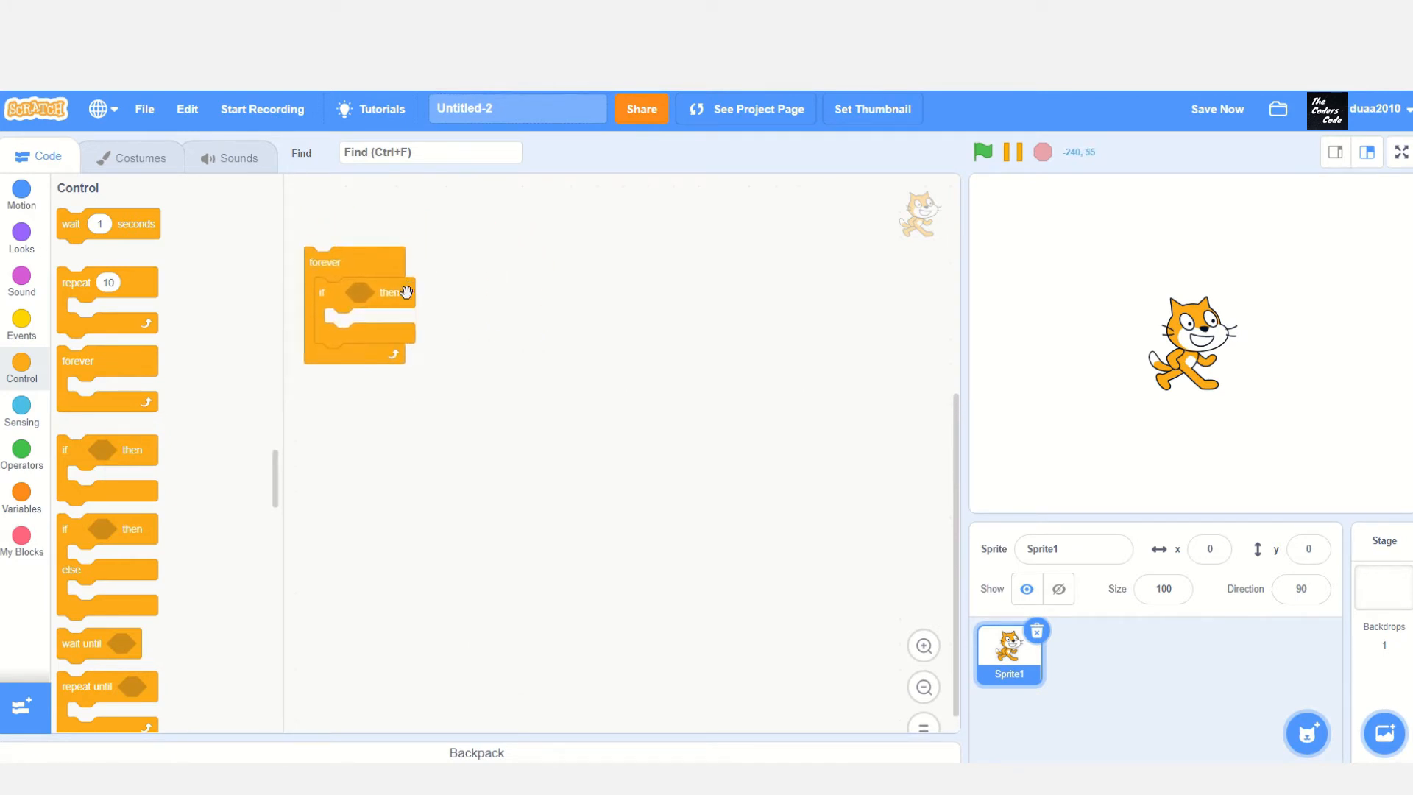
left_click_drag(392, 291, 508, 296)
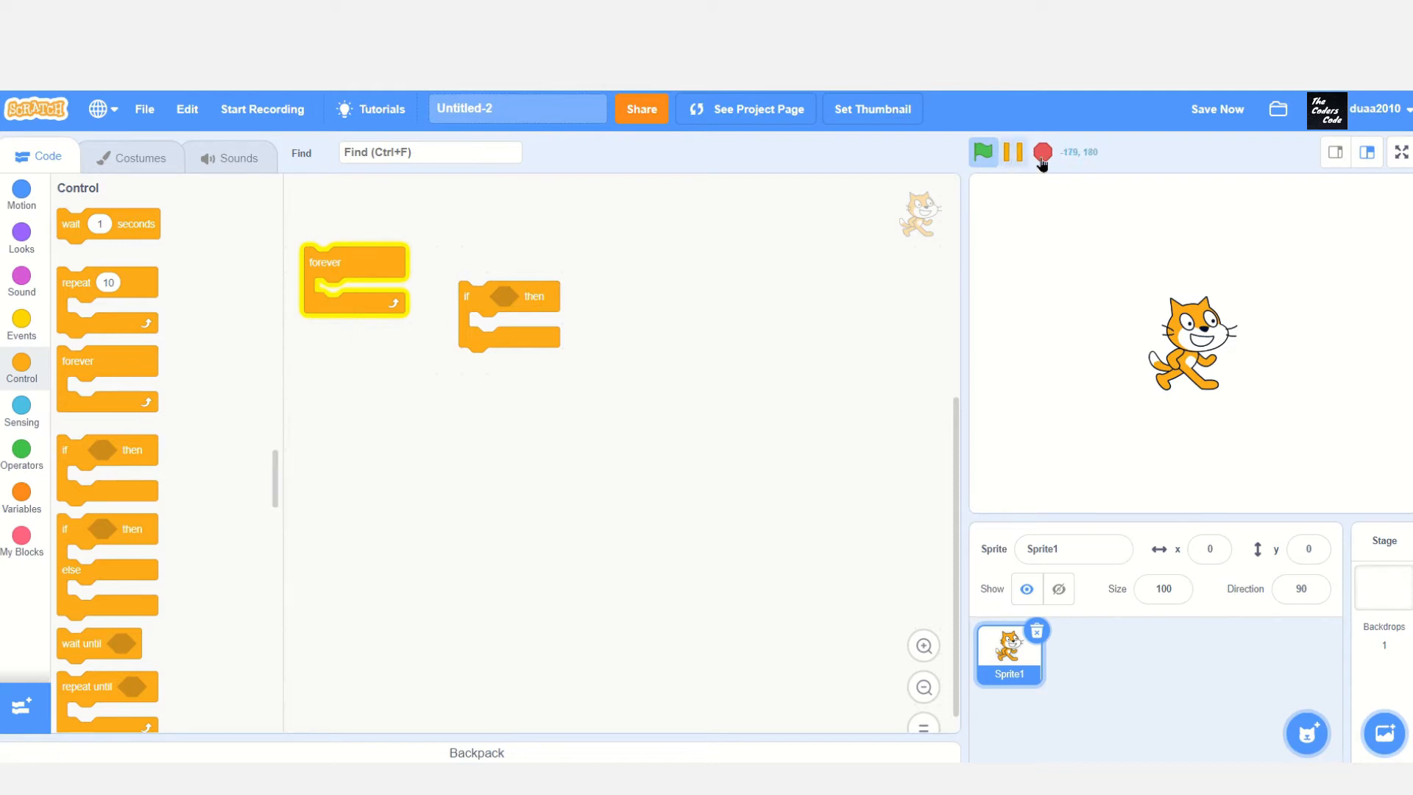
left_click_drag(510, 297, 352, 293)
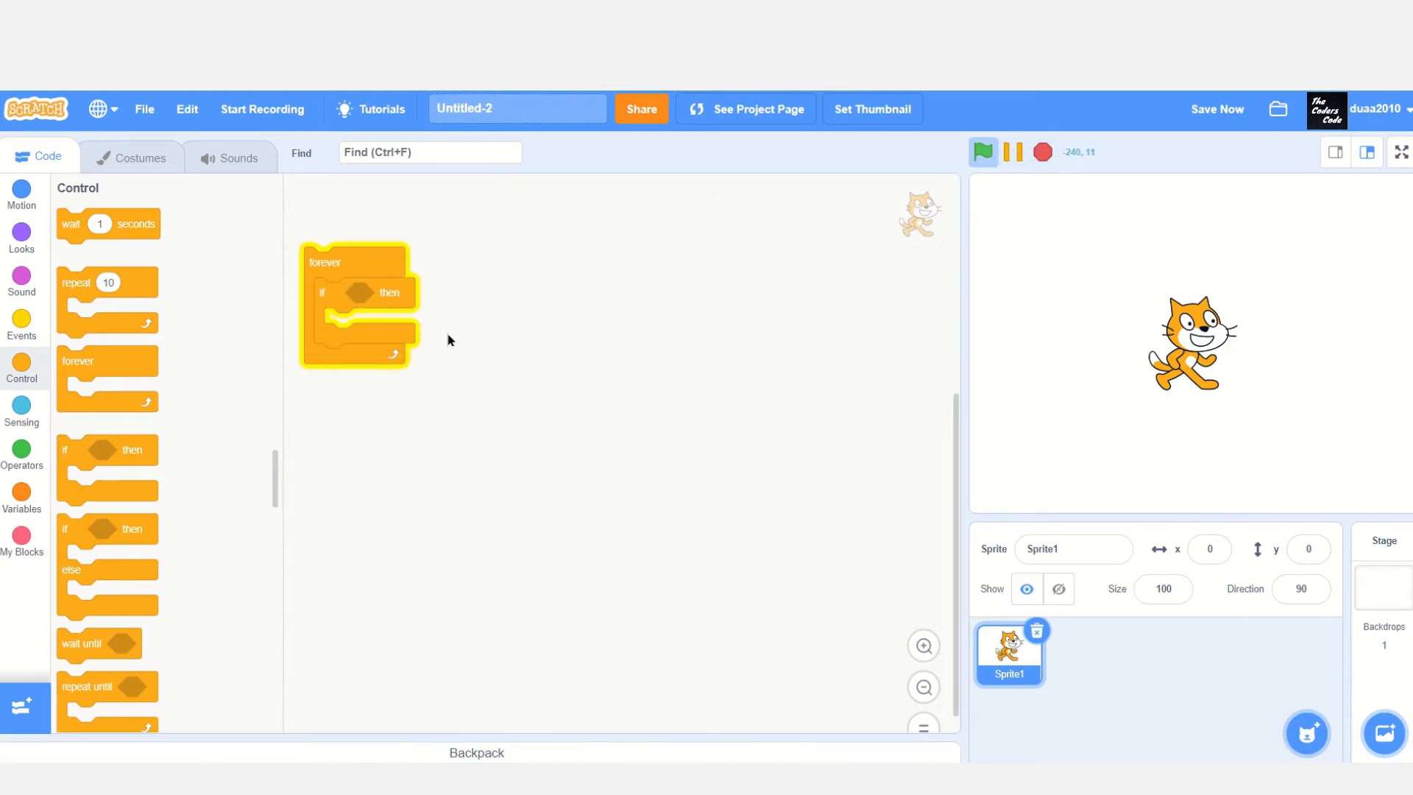
Fill the if with key pressed? whose key slot is join 'enter' with an empty word
left_click(22, 411)
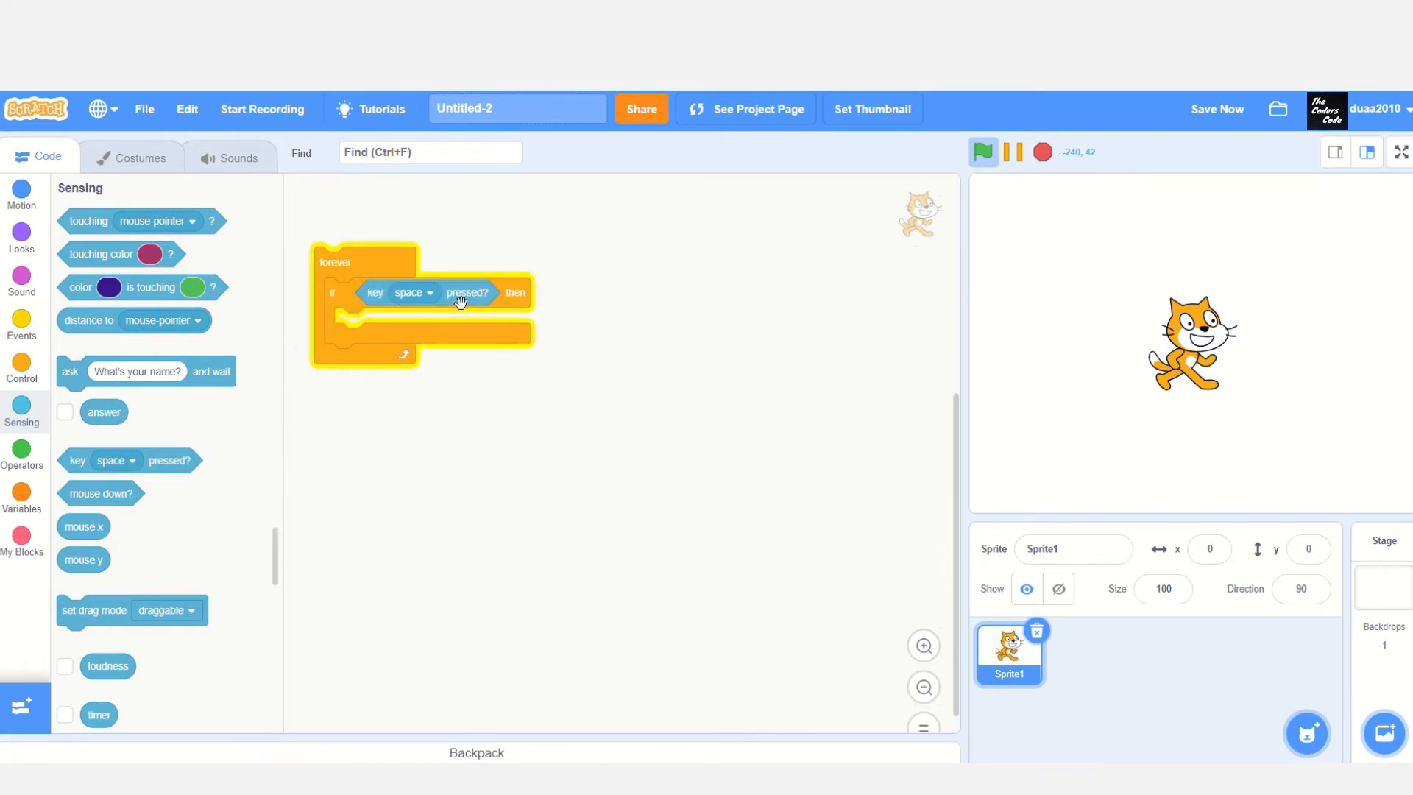
left_click(407, 291)
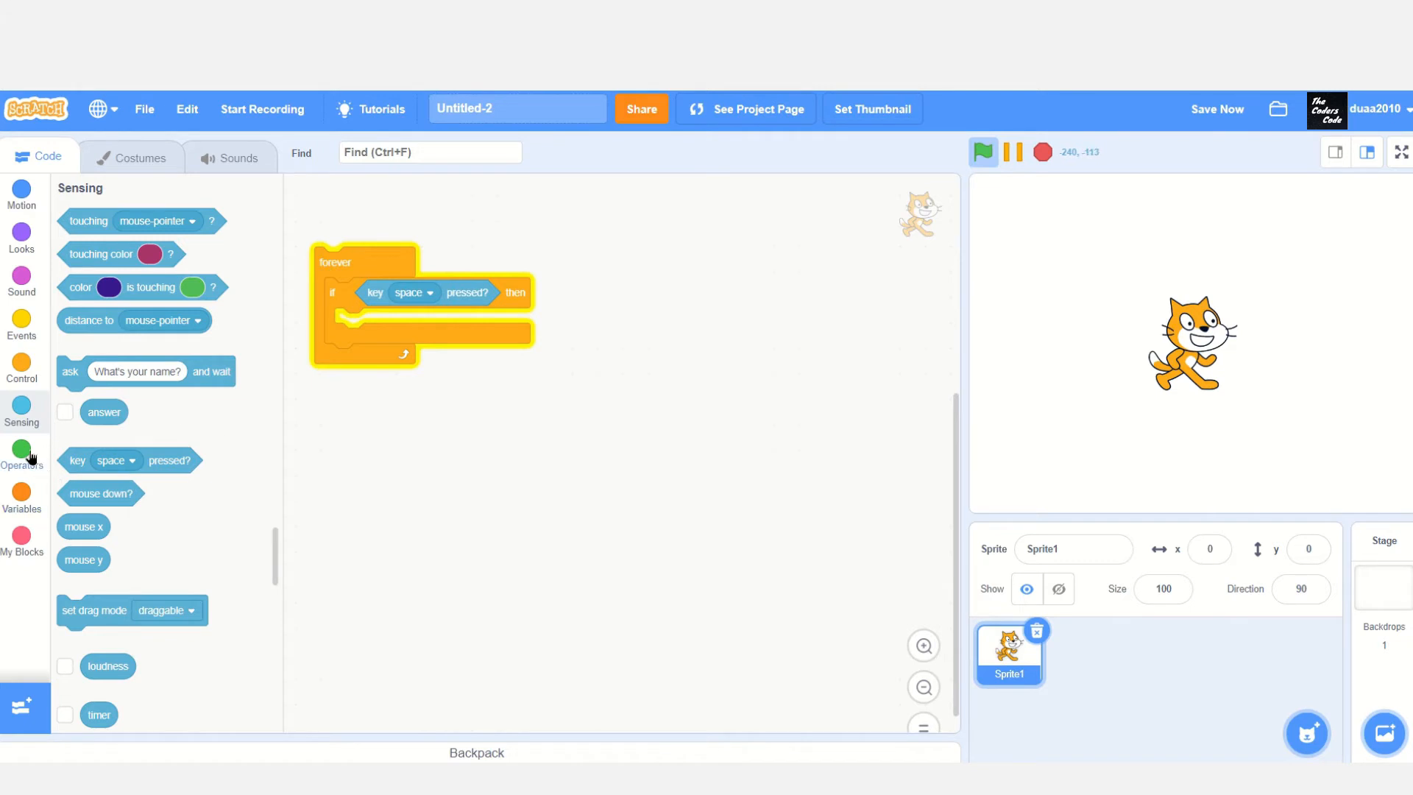
left_click(23, 449)
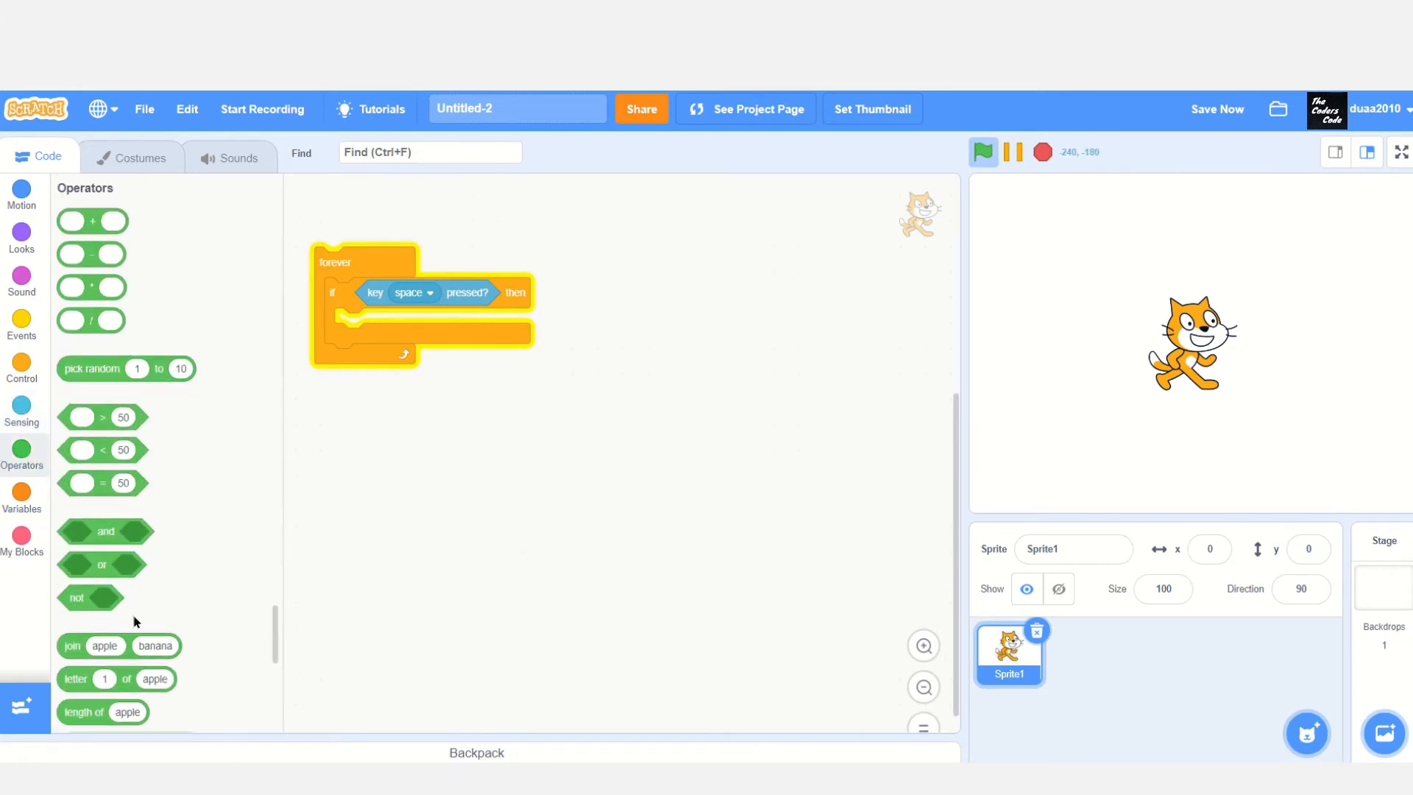
left_click_drag(71, 645, 408, 294)
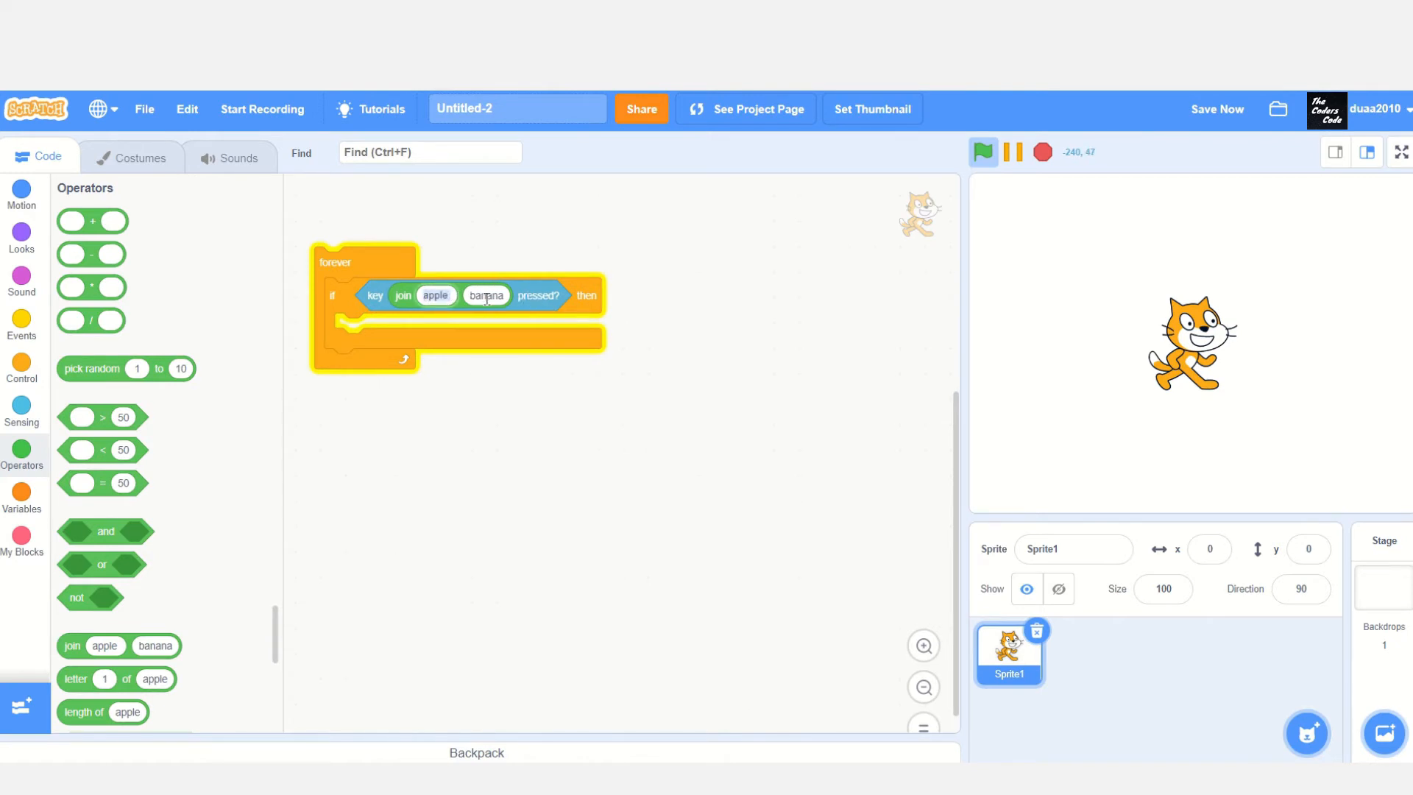
left_click(486, 296)
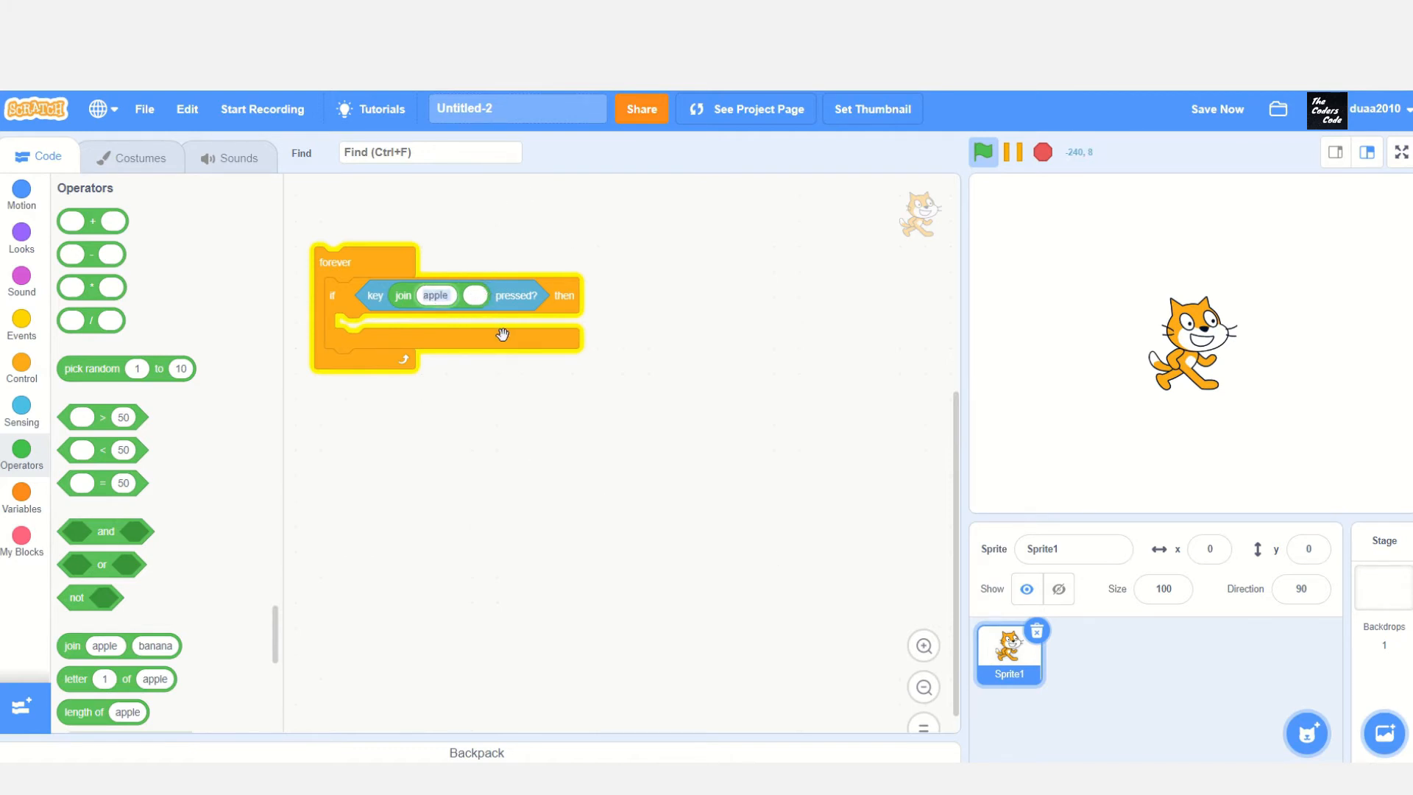
type("enter")
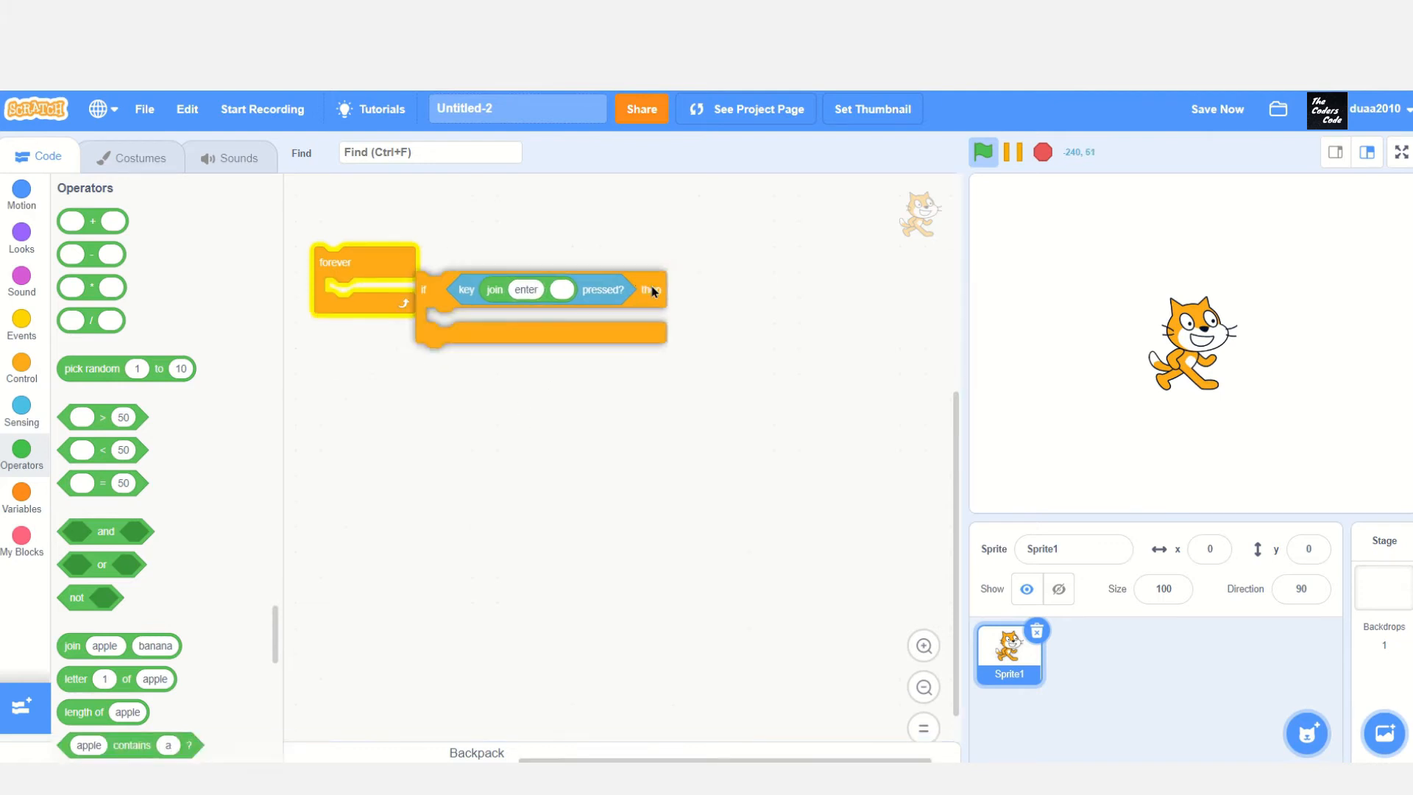
left_click_drag(540, 290, 433, 296)
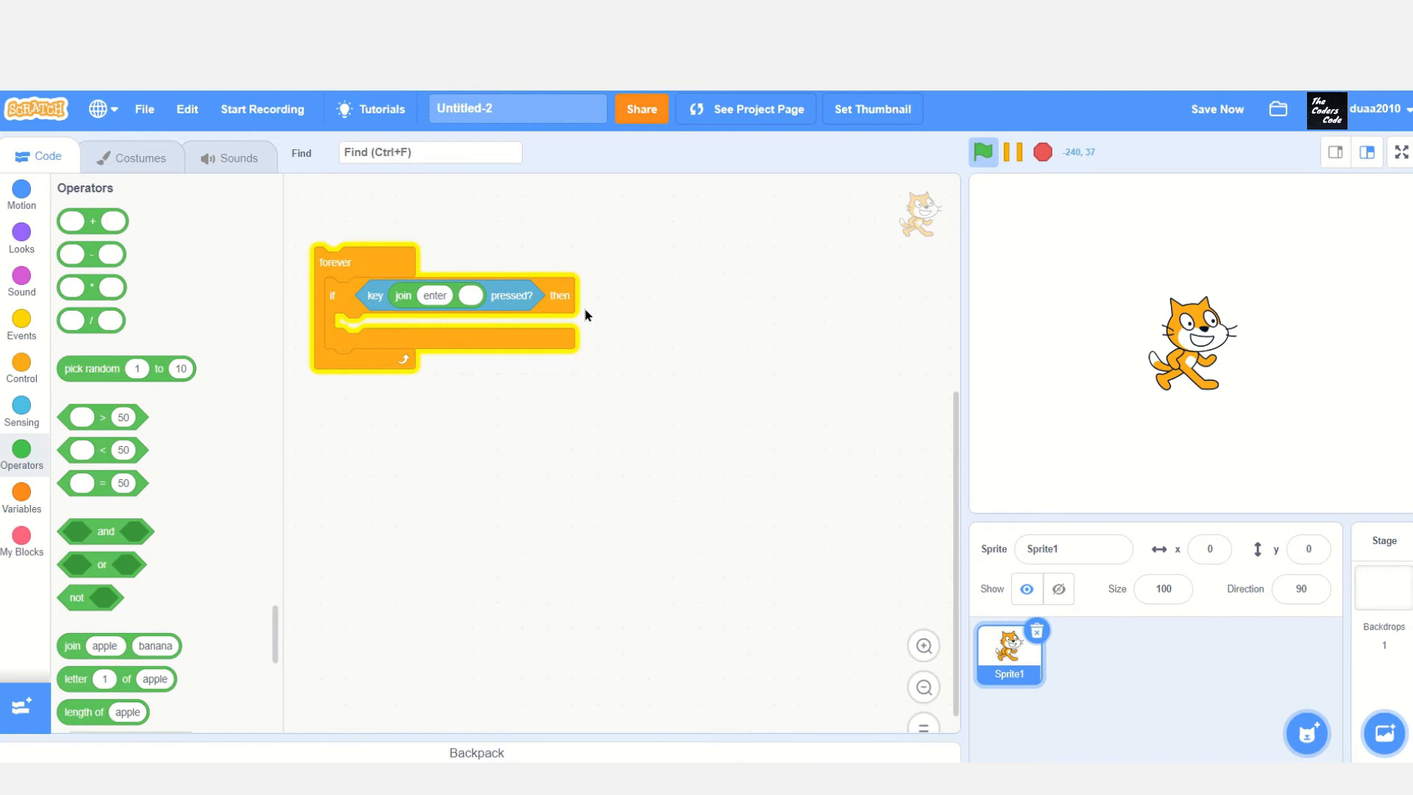
Add change x by 10 in the if, a green-flag hat with go to x:0 y:0, and run it
left_click(20, 194)
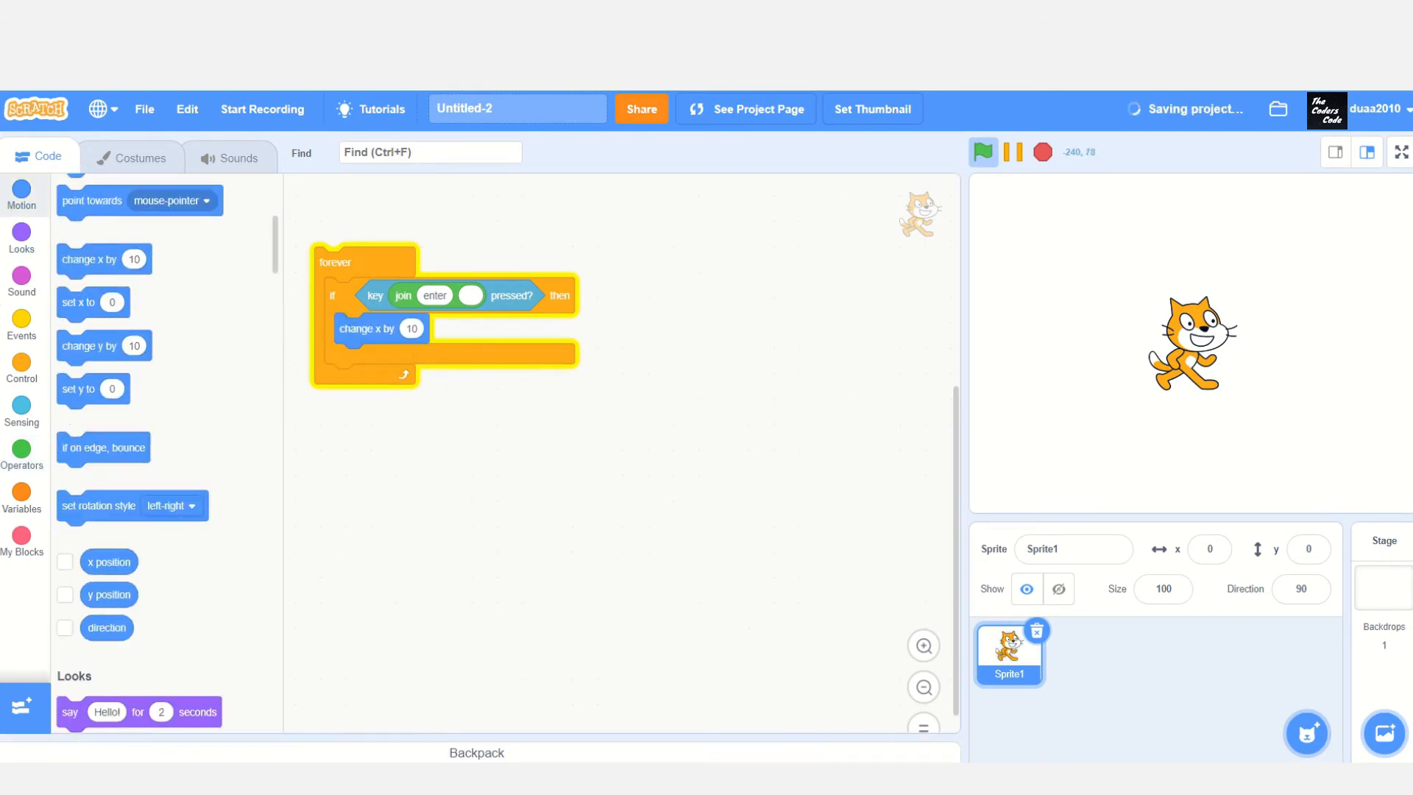
left_click(21, 324)
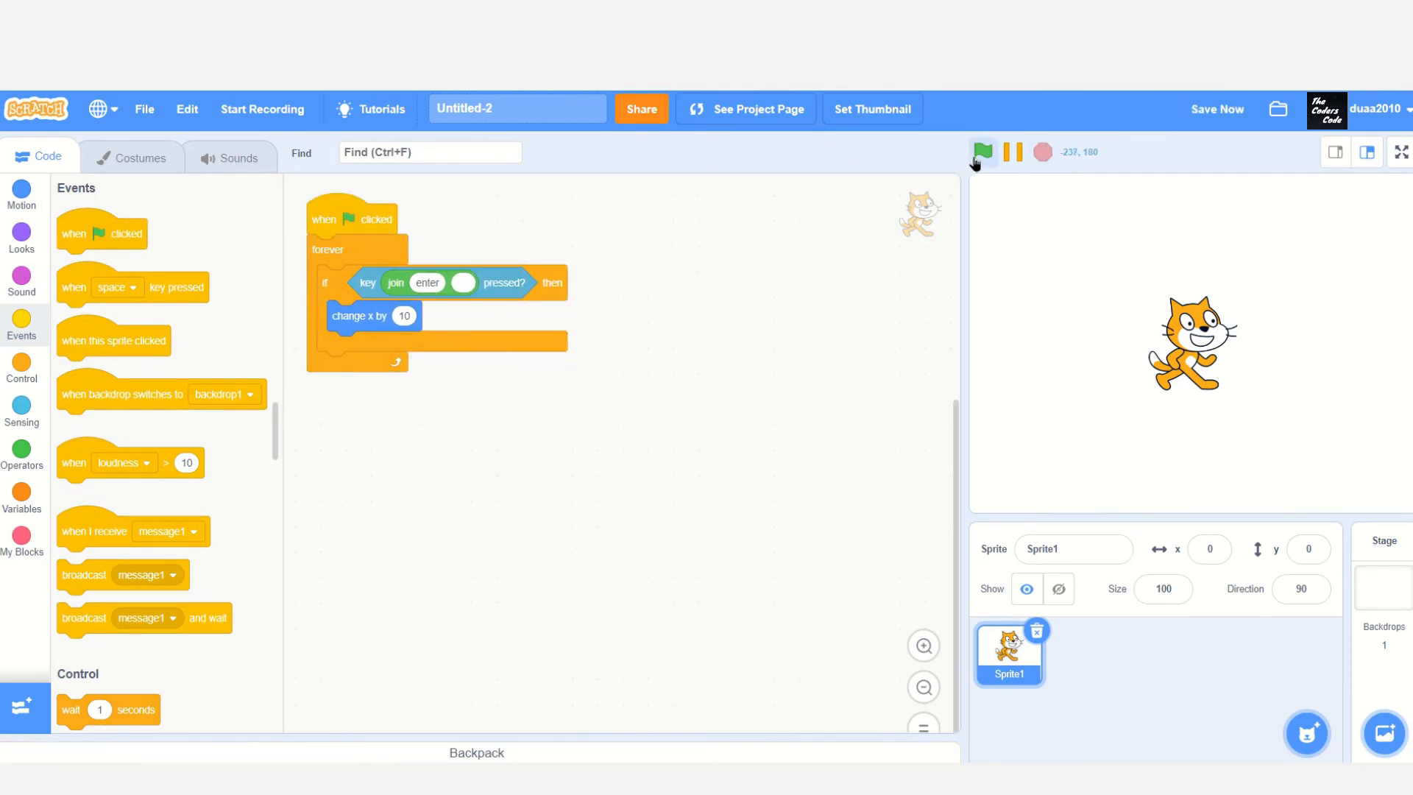
left_click(982, 152)
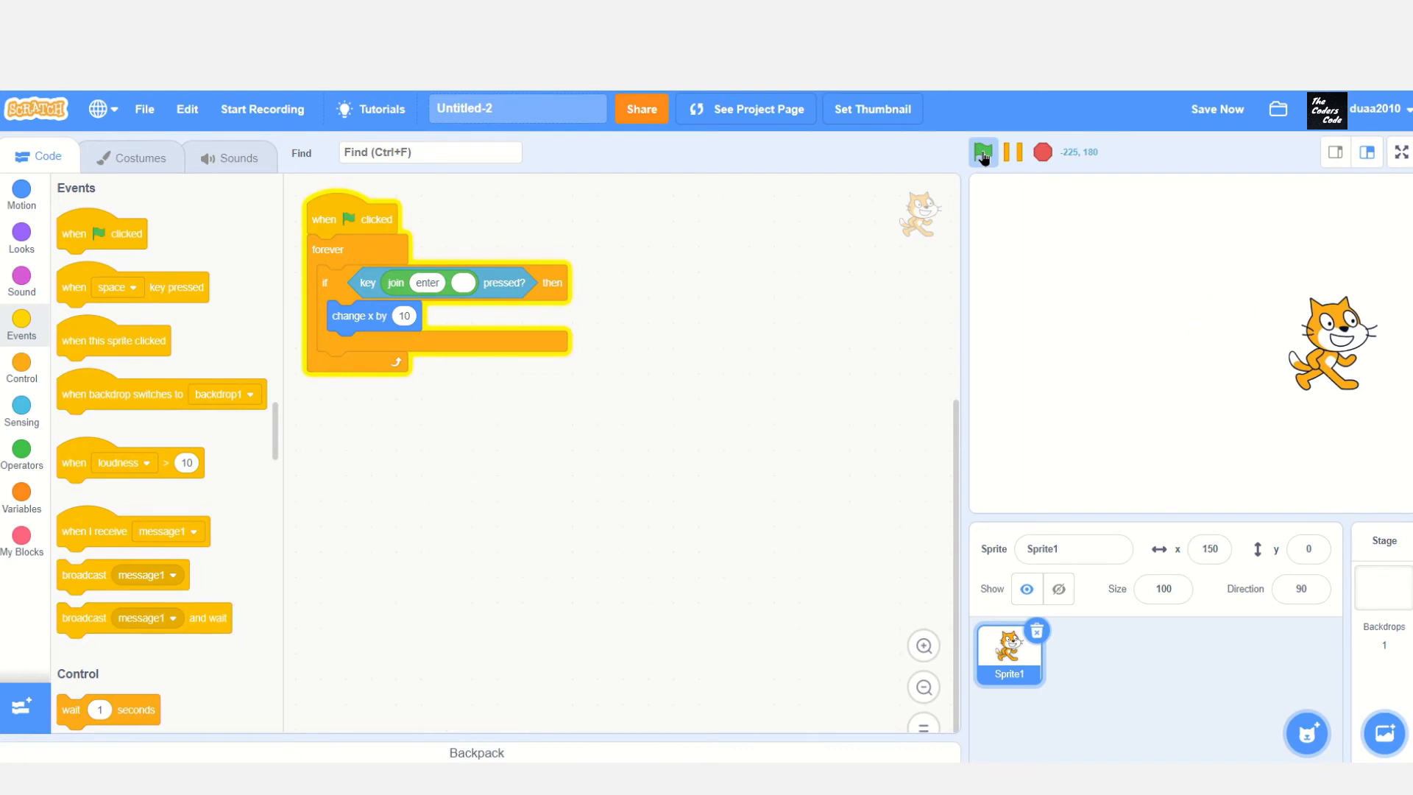
left_click(984, 152)
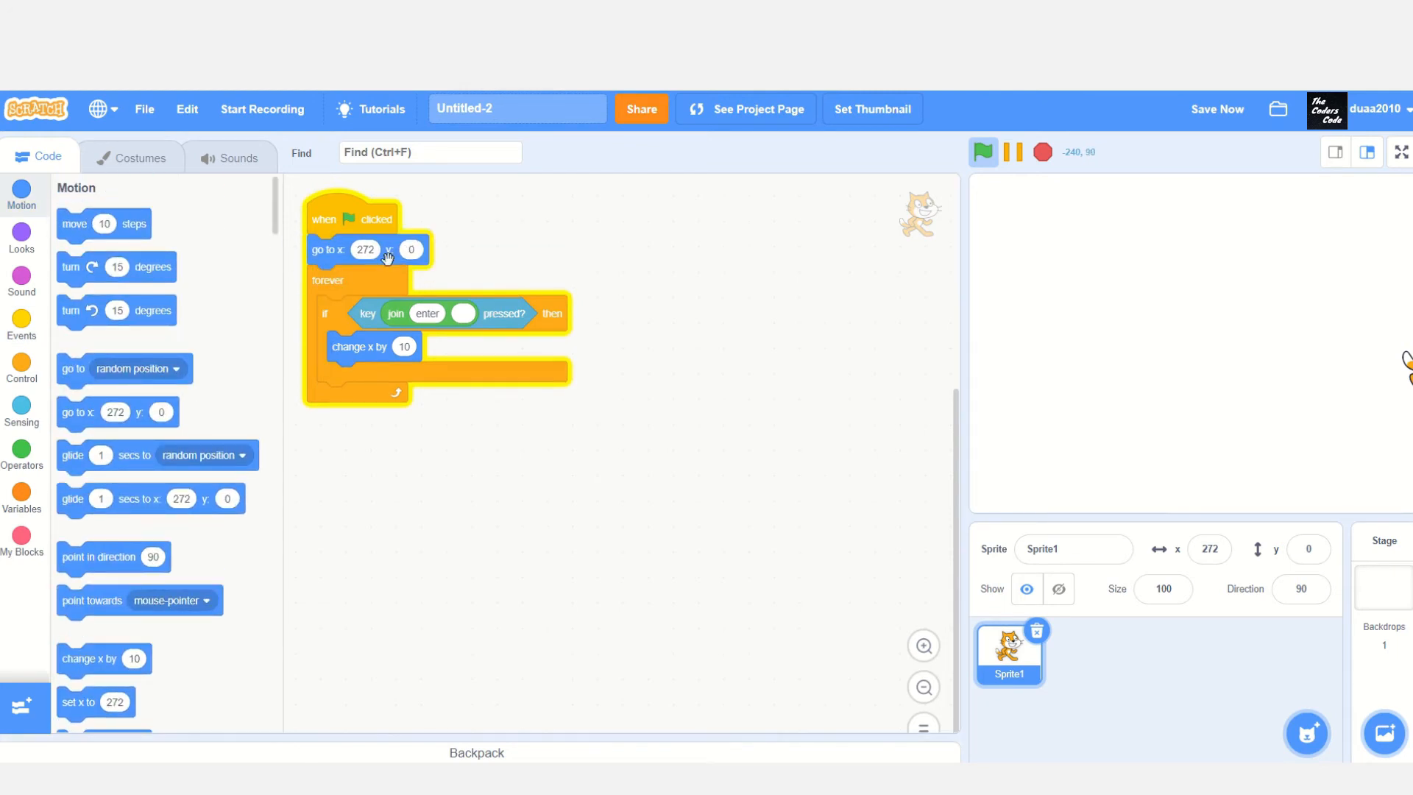
type("0")
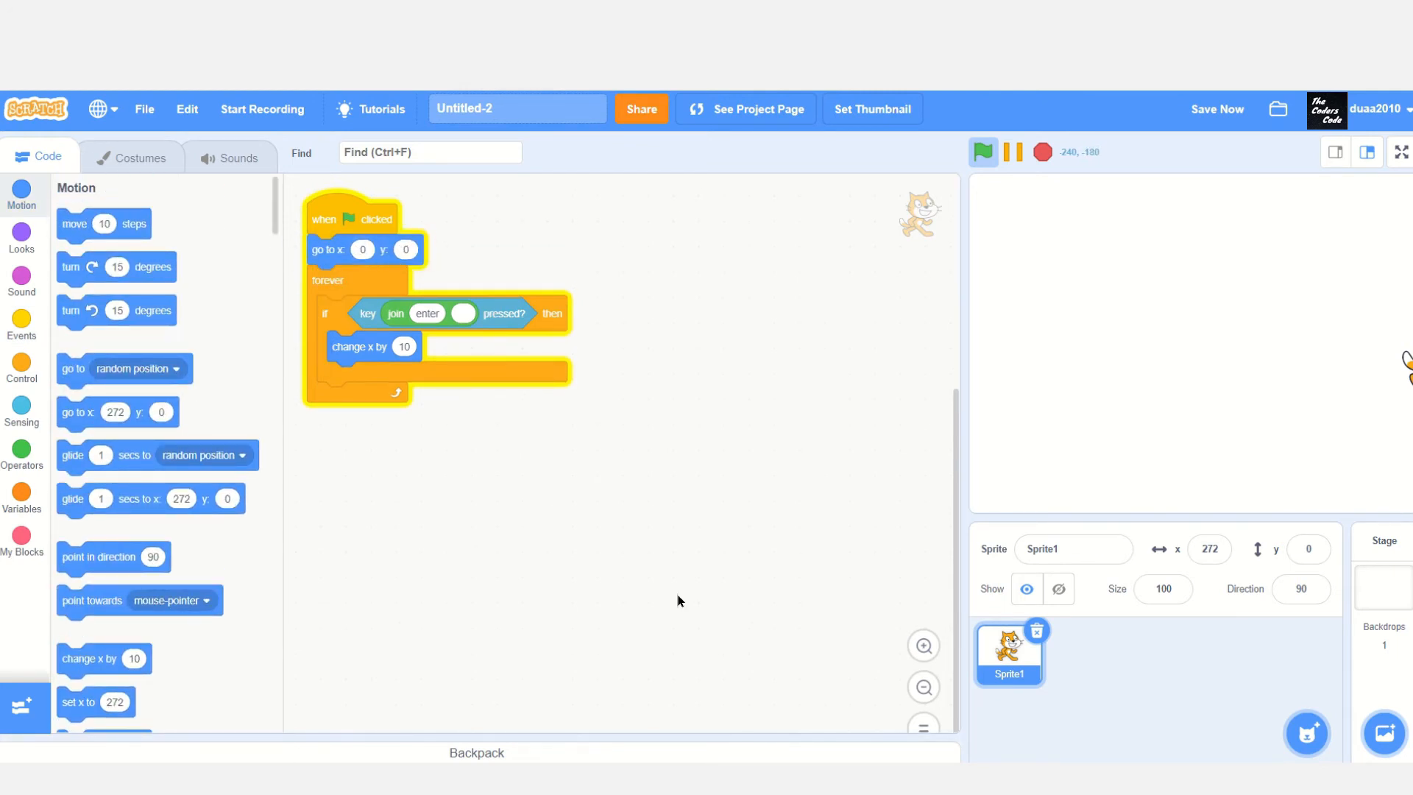
left_click(983, 152)
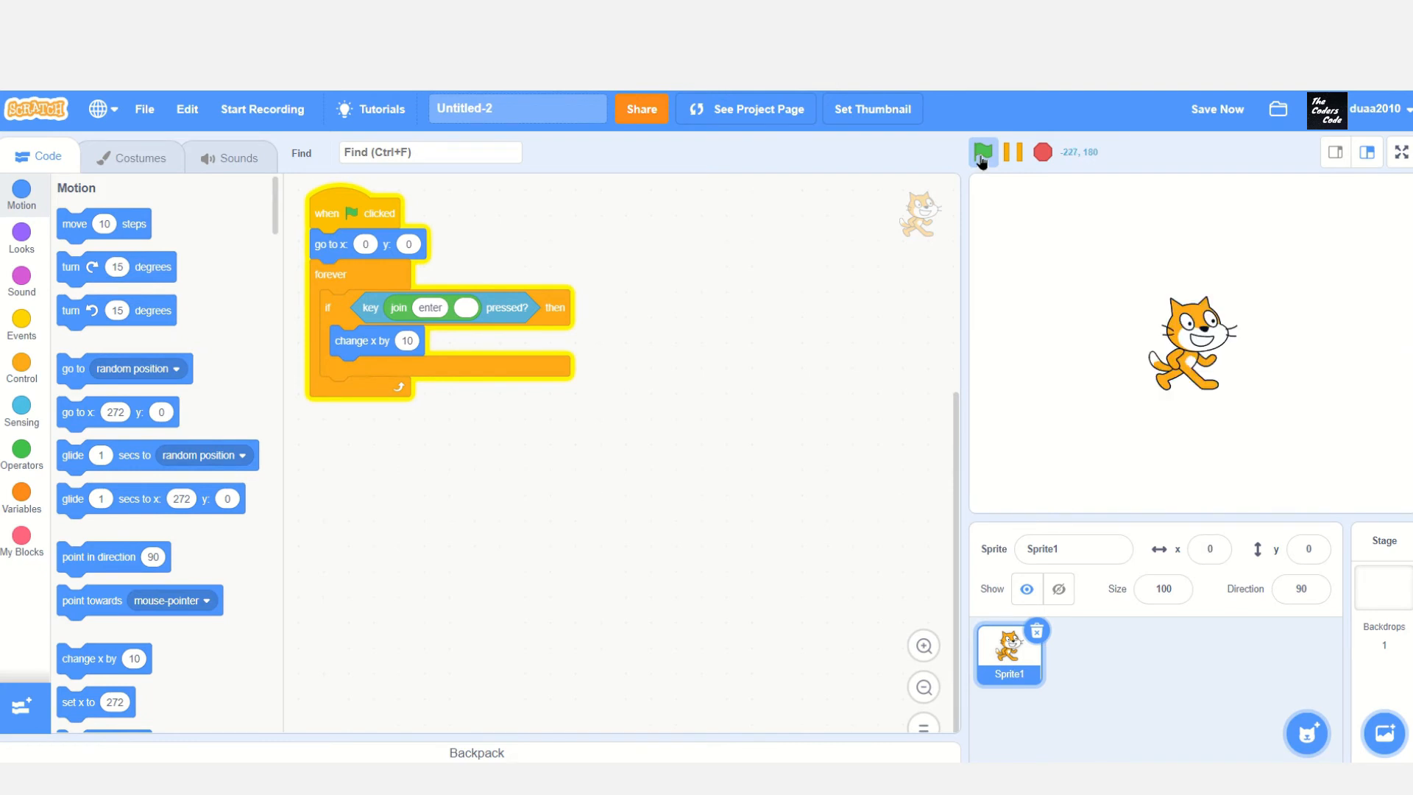
Duplicate the if for a second joined key, set change x by -10, and test both keys with the green flag
left_click(983, 151)
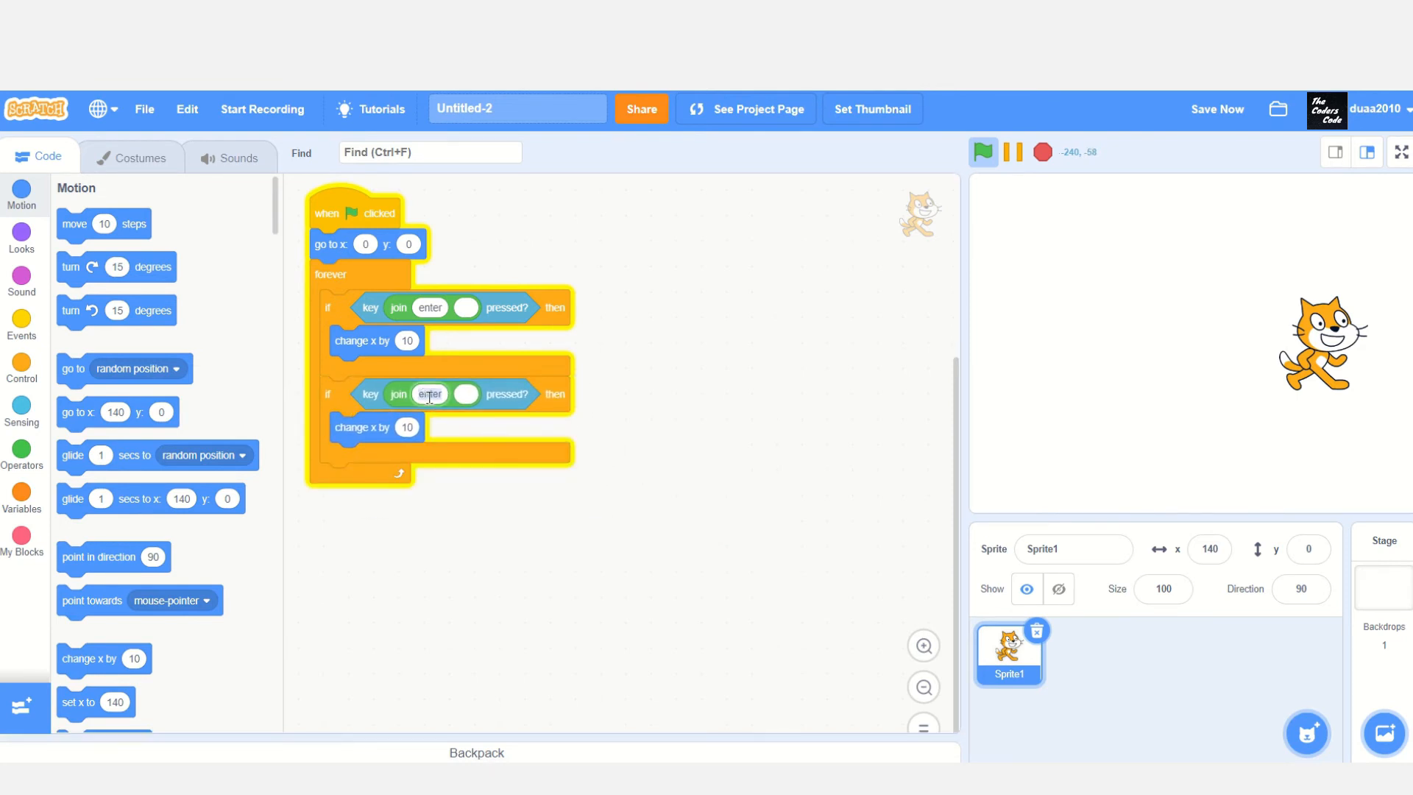
type("shit")
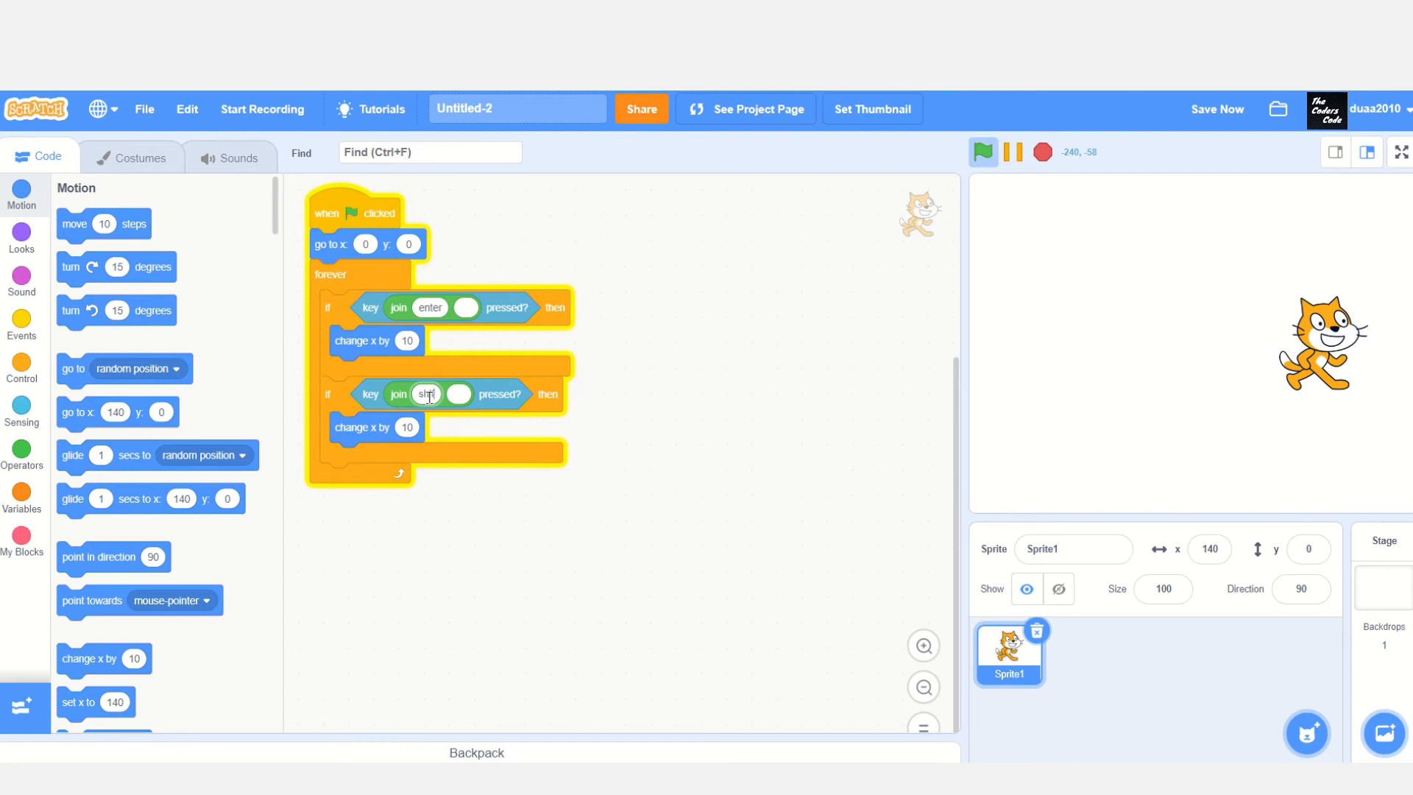
type("shift")
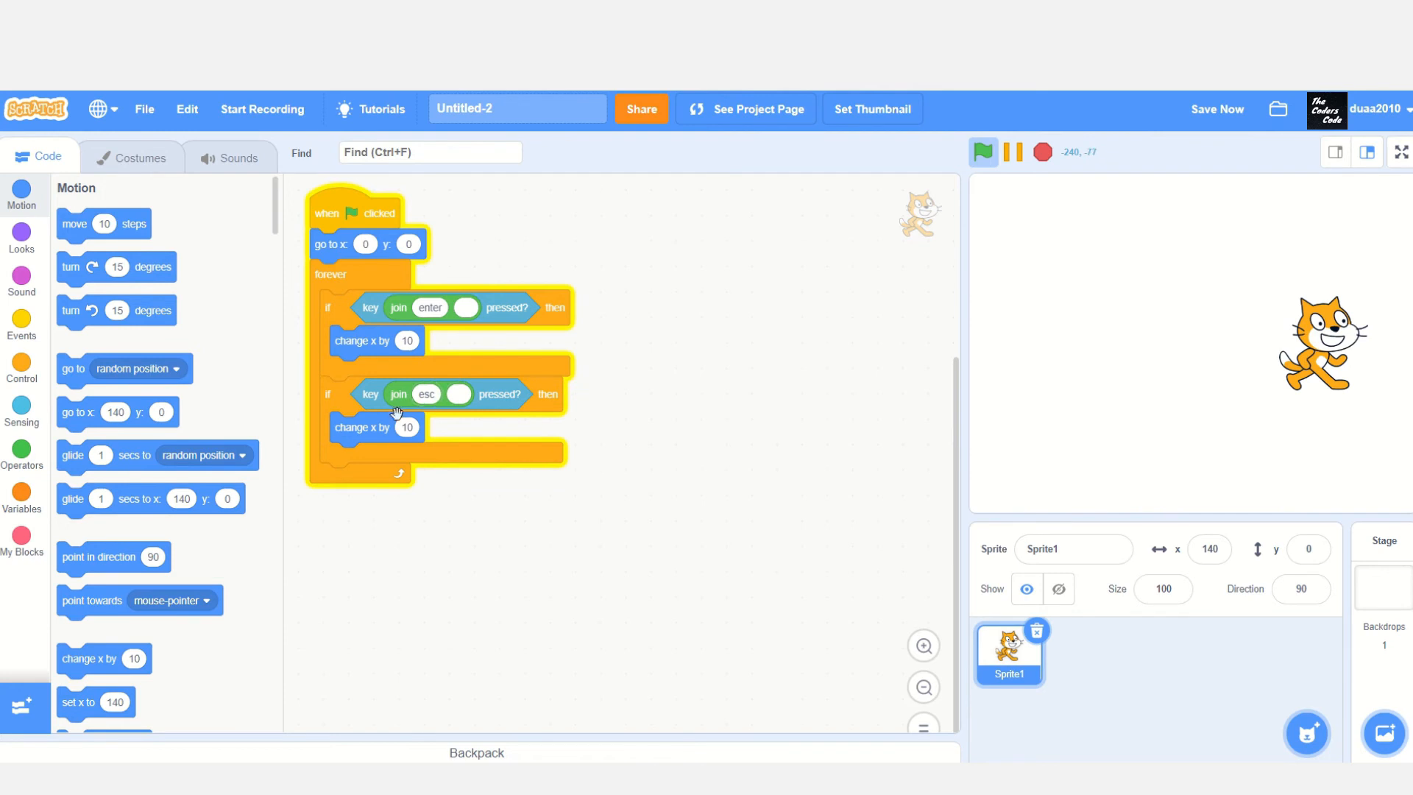
type("-10")
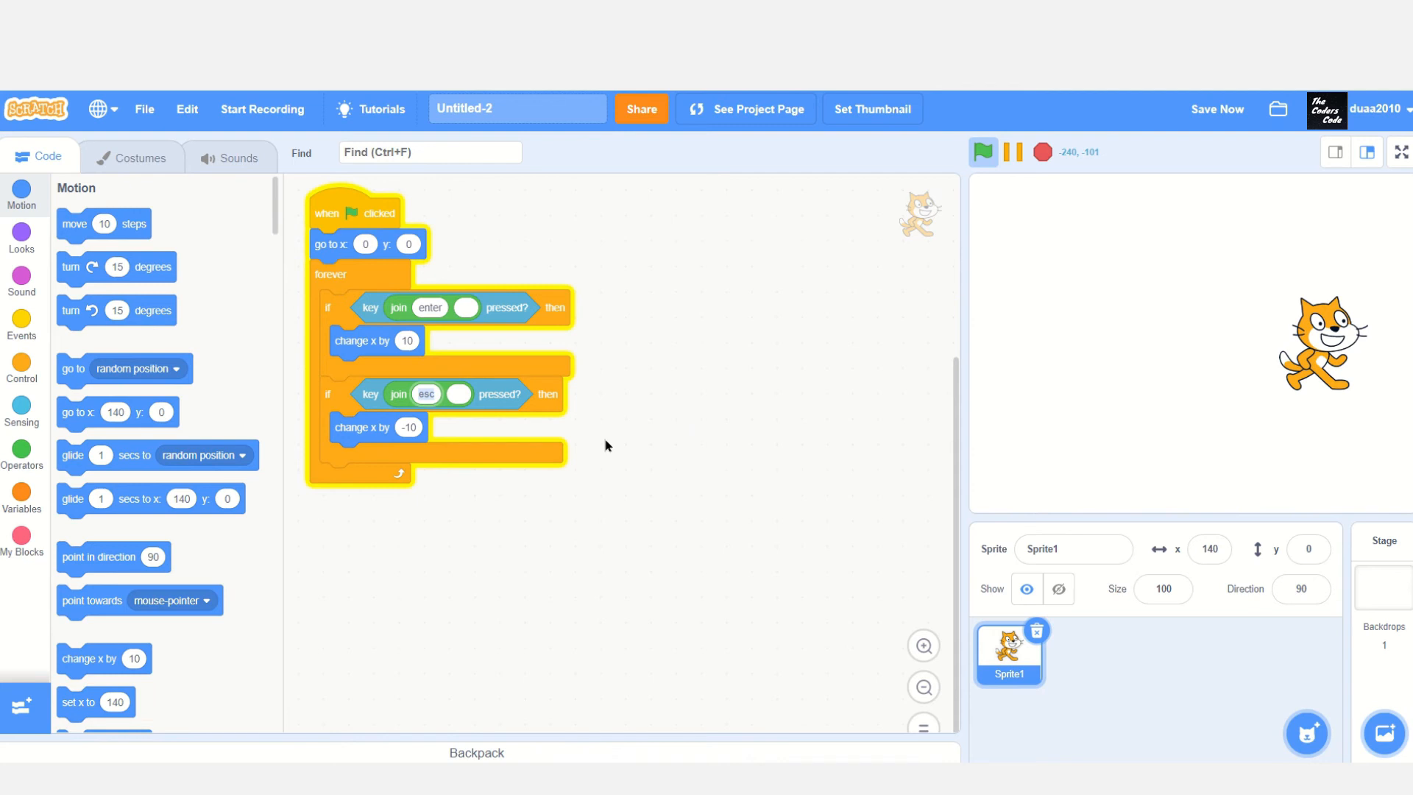
left_click(984, 152)
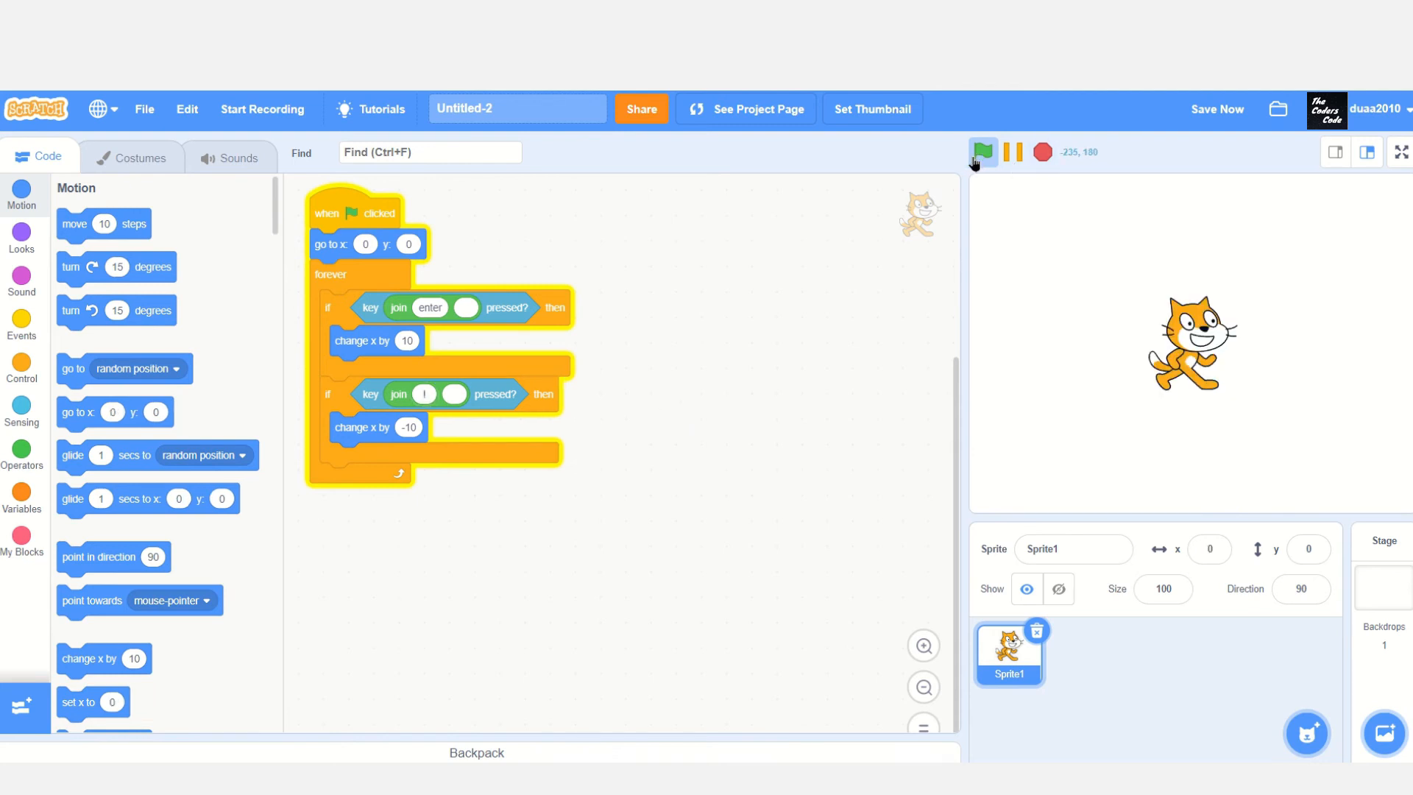